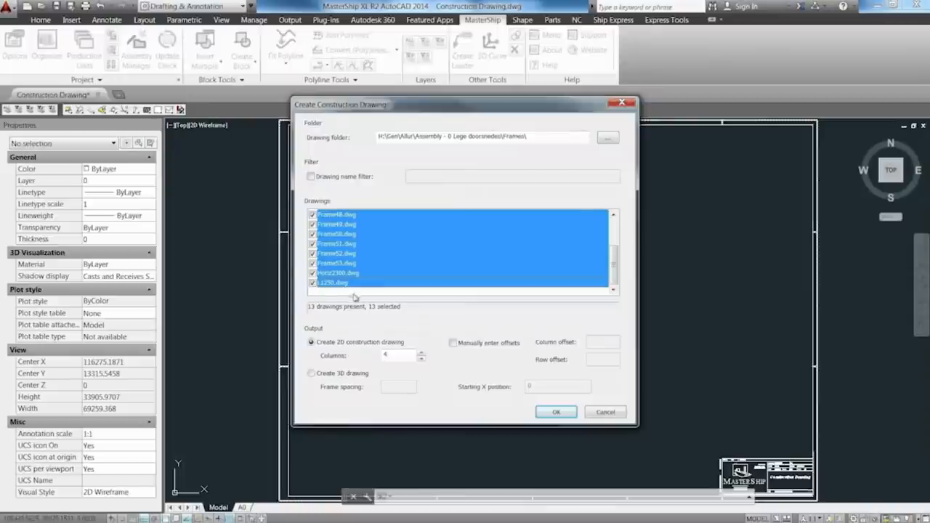
Step: Enable Manually enter offsets and begin entering the Column offset value
left_click(453, 343)
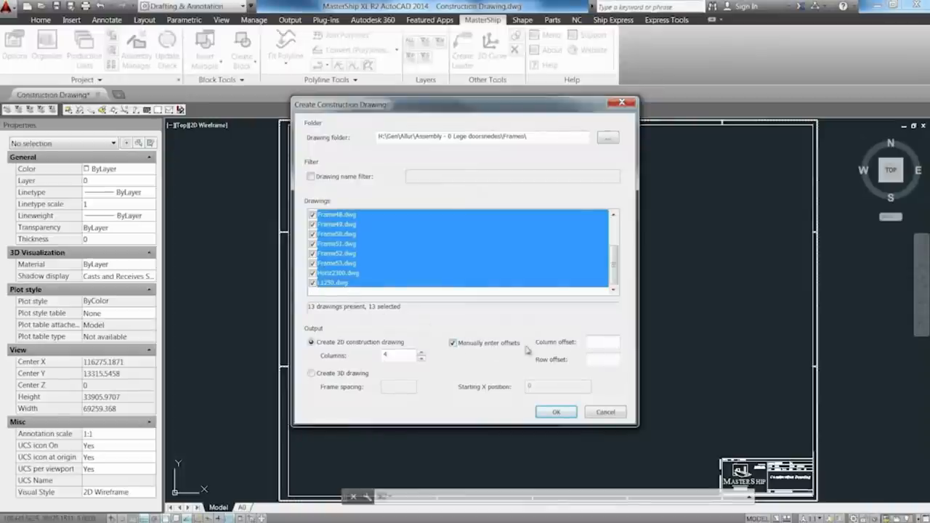
left_click(601, 343)
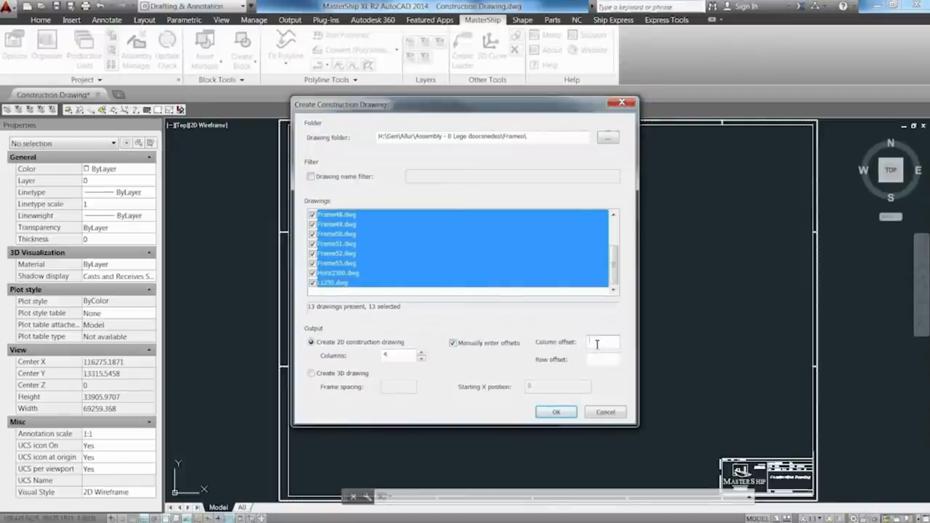
left_click(555, 413)
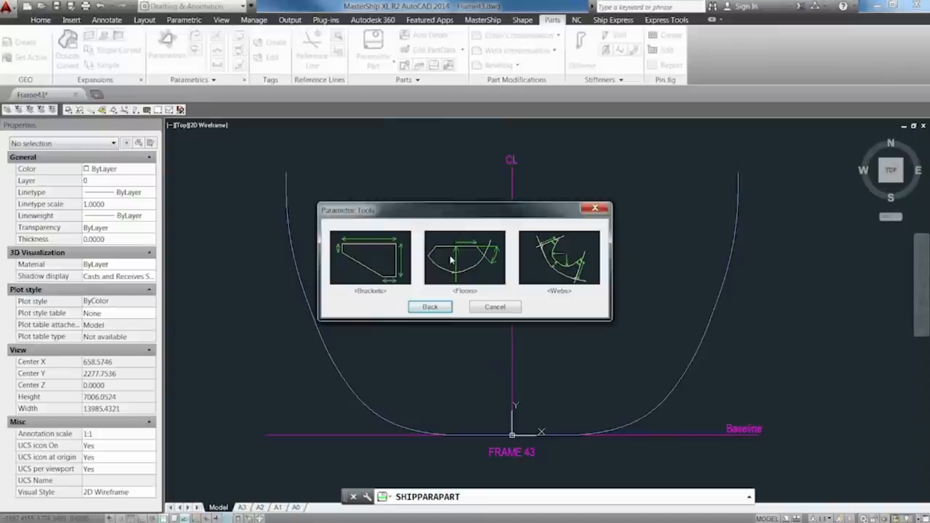
Step: Choose the parametric Floors tool, then review the exported Part List workbook in Excel
left_click(465, 258)
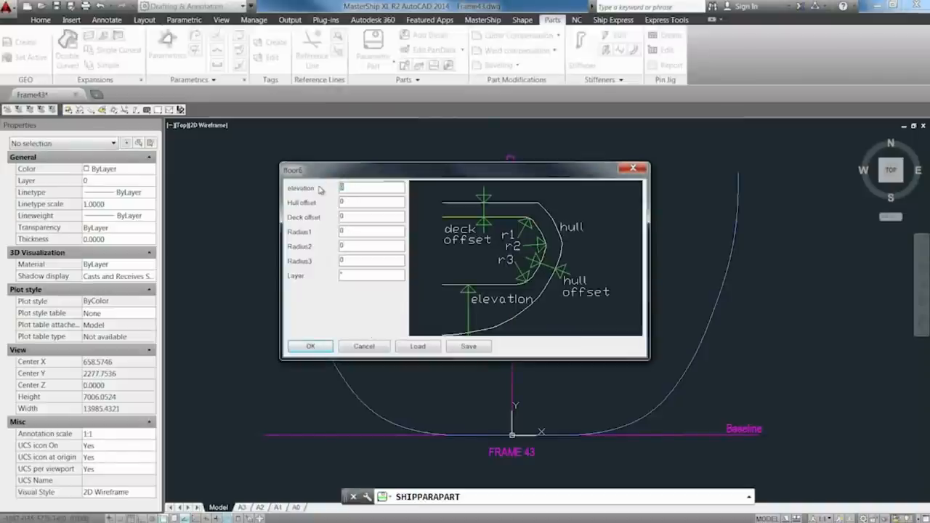
left_click(311, 346)
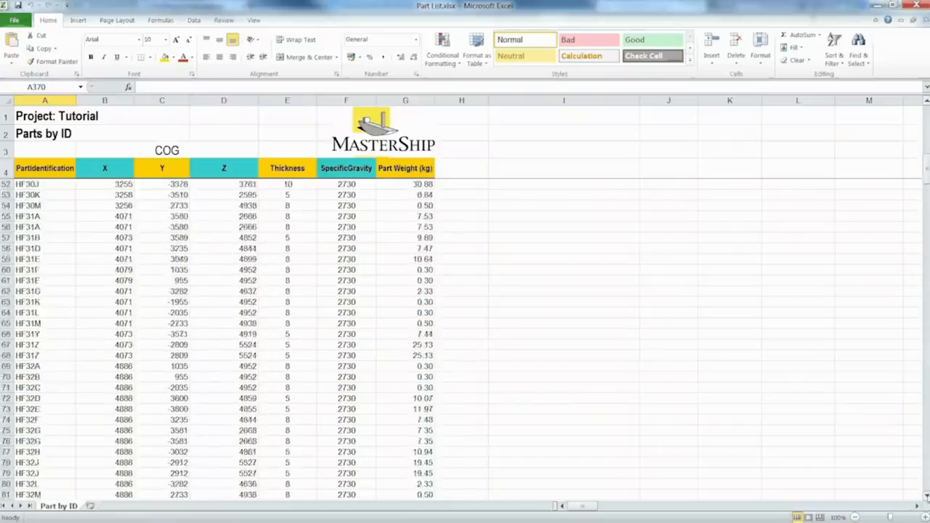
scroll("down", 3)
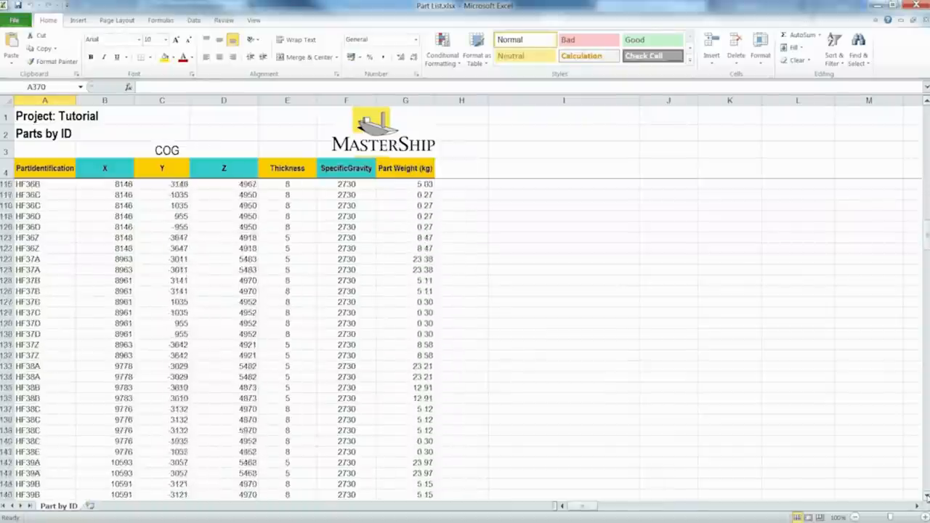